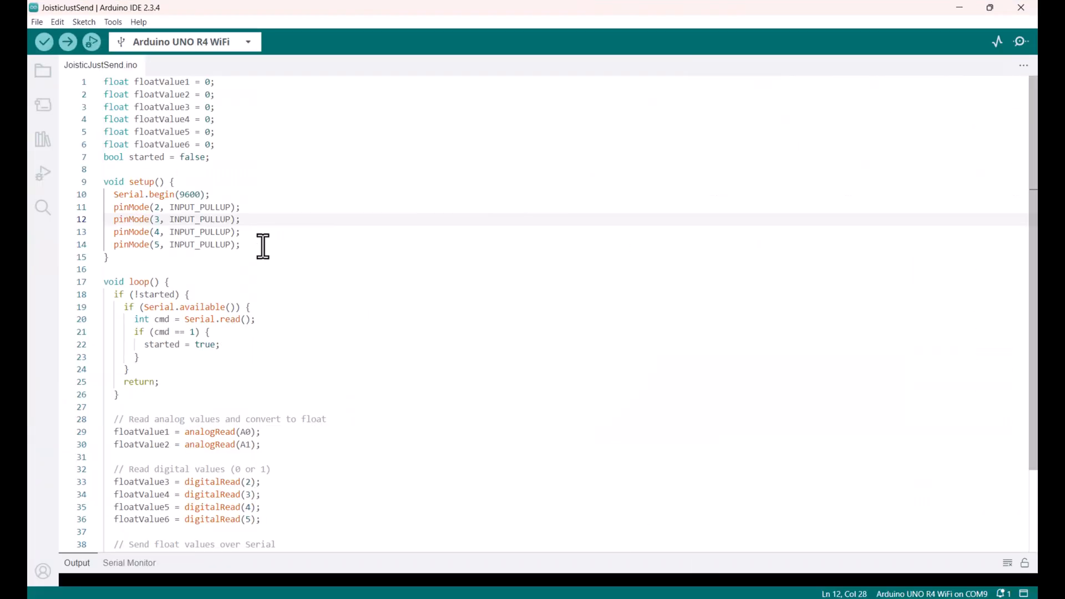
mouse_move(246, 273)
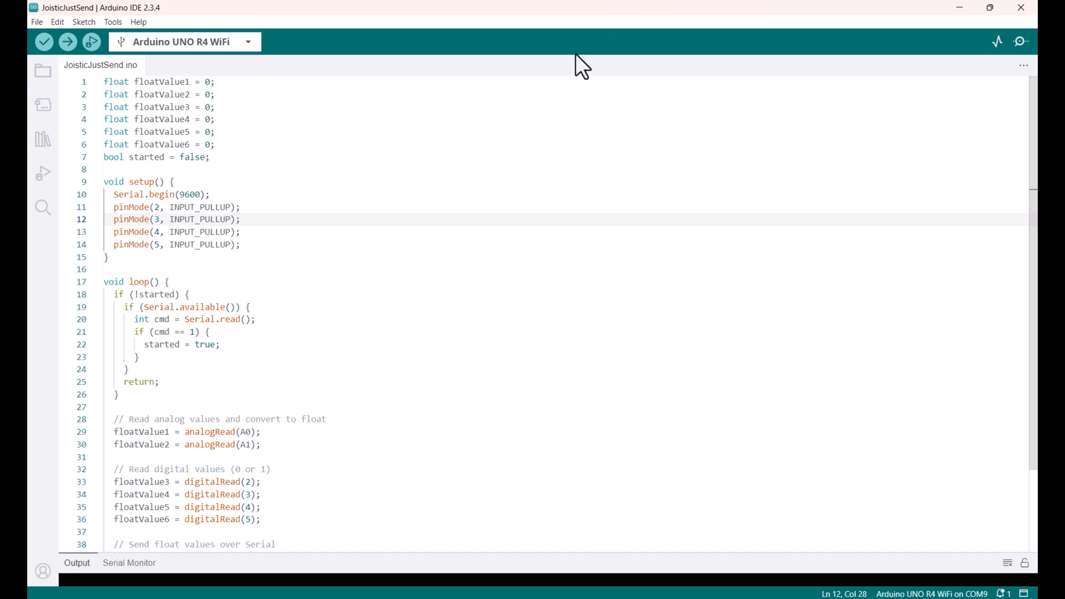
mouse_move(984, 21)
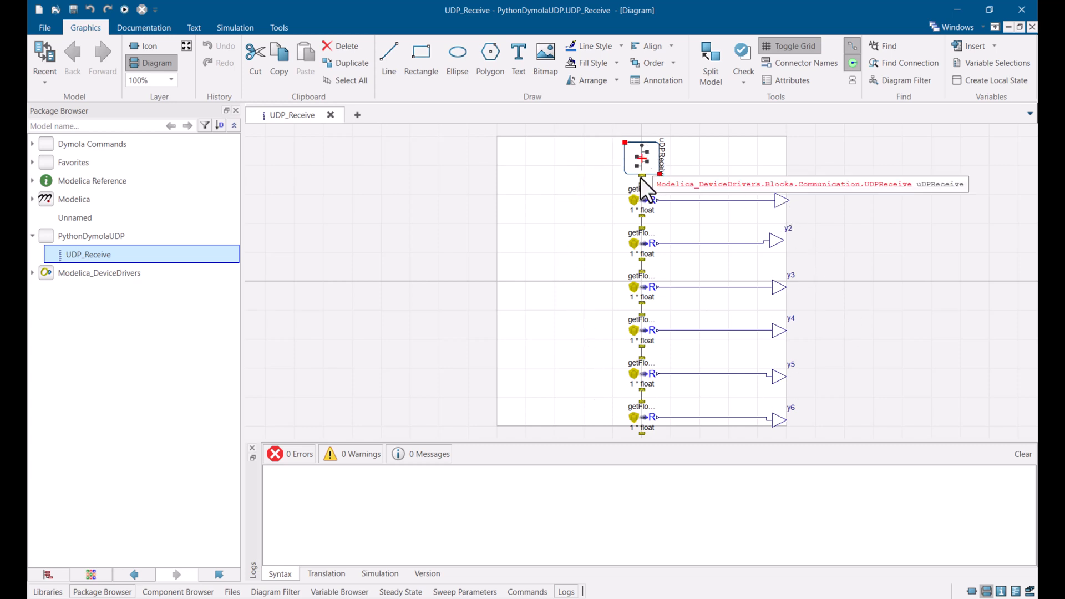
mouse_move(699, 482)
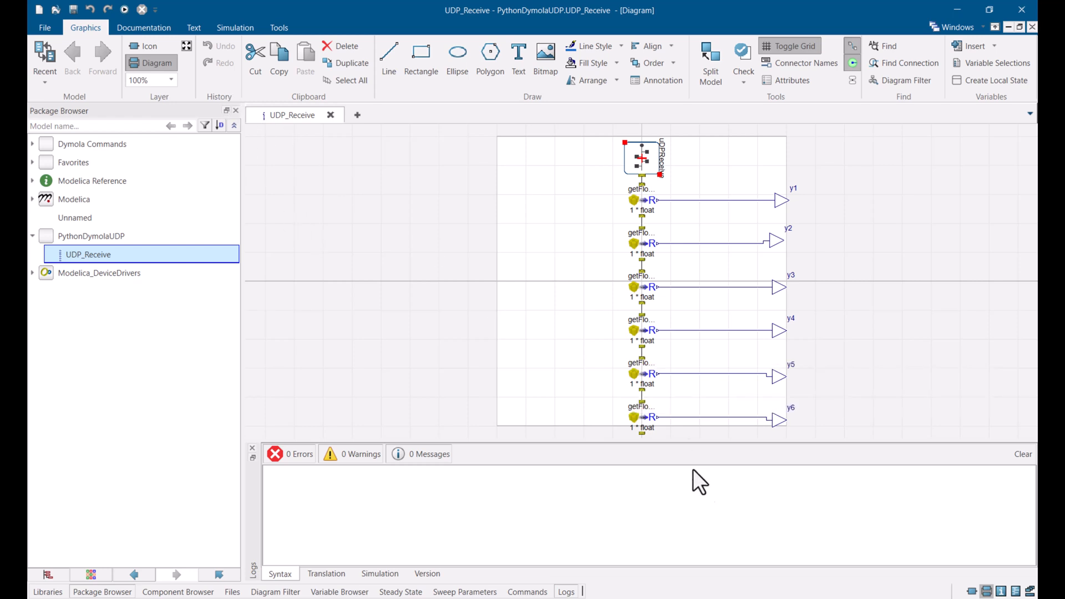
mouse_move(751, 417)
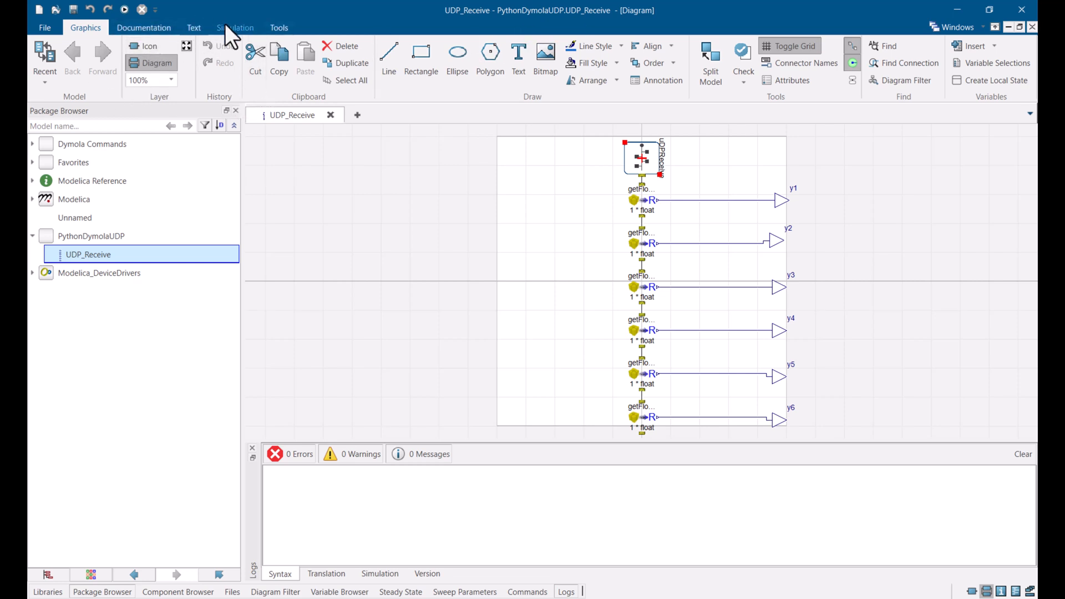
Step: Export UDP_Receive as an FMU with model identifier PythonDymolaUDP_UDP_0ReceiveV2
click(235, 28)
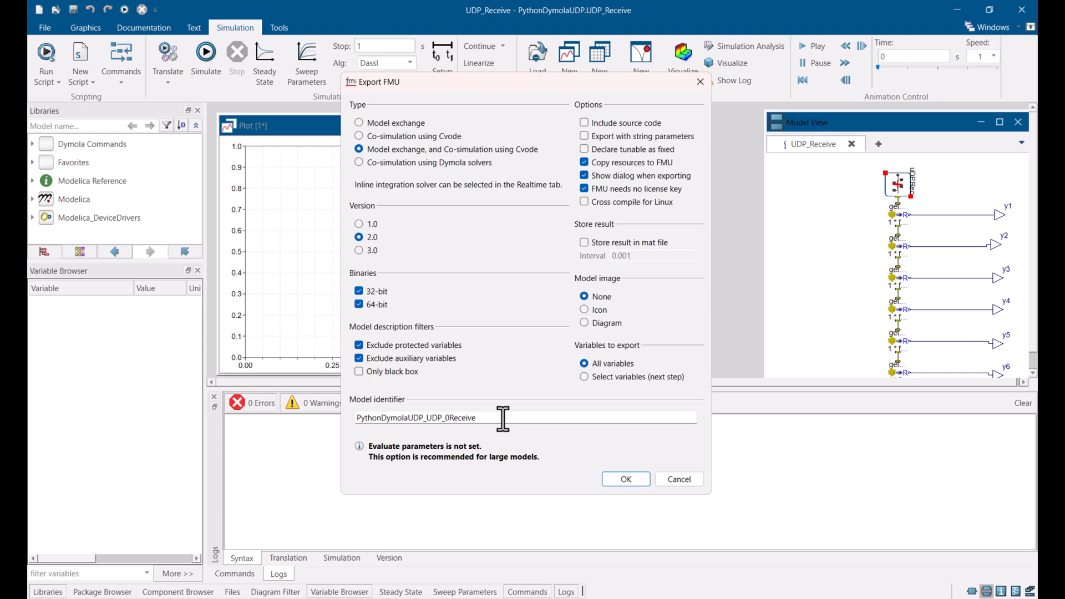
text(V2)
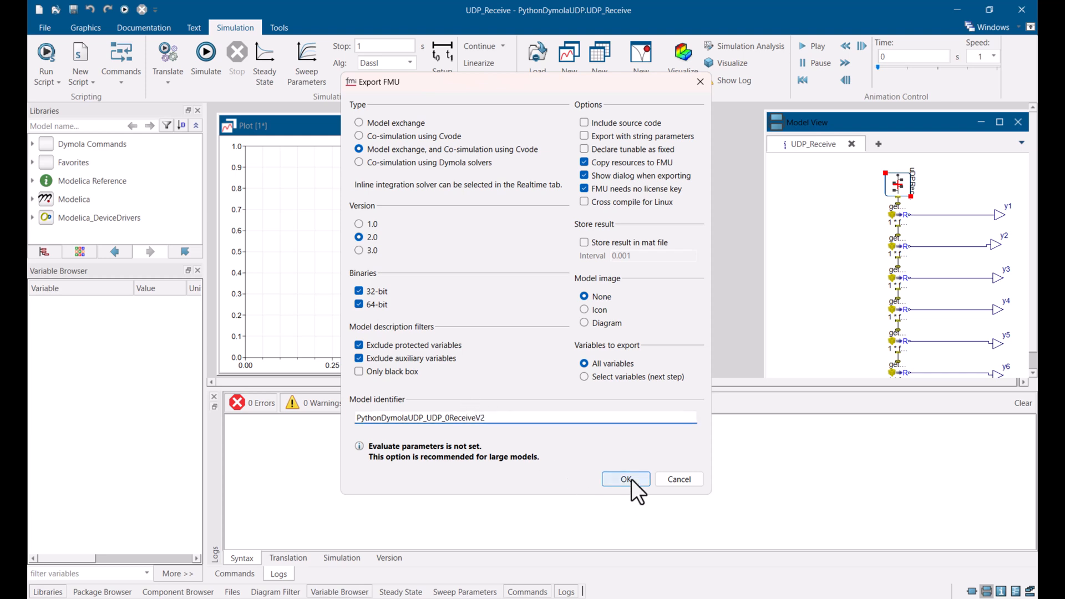
click(624, 479)
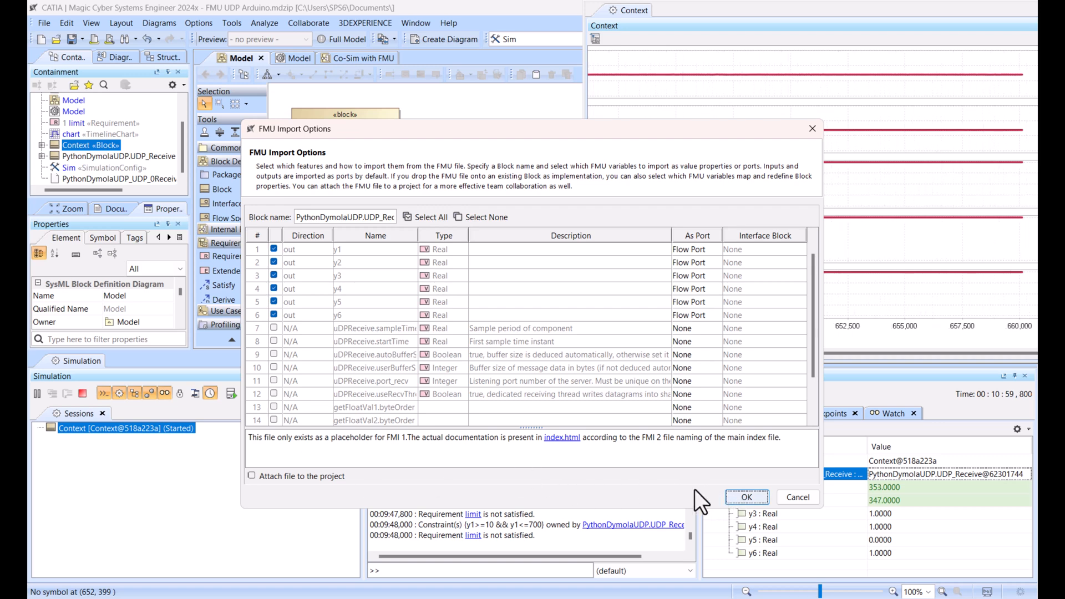
Step: Accept the FMU import options with outputs y1–y6 as flow ports
click(746, 497)
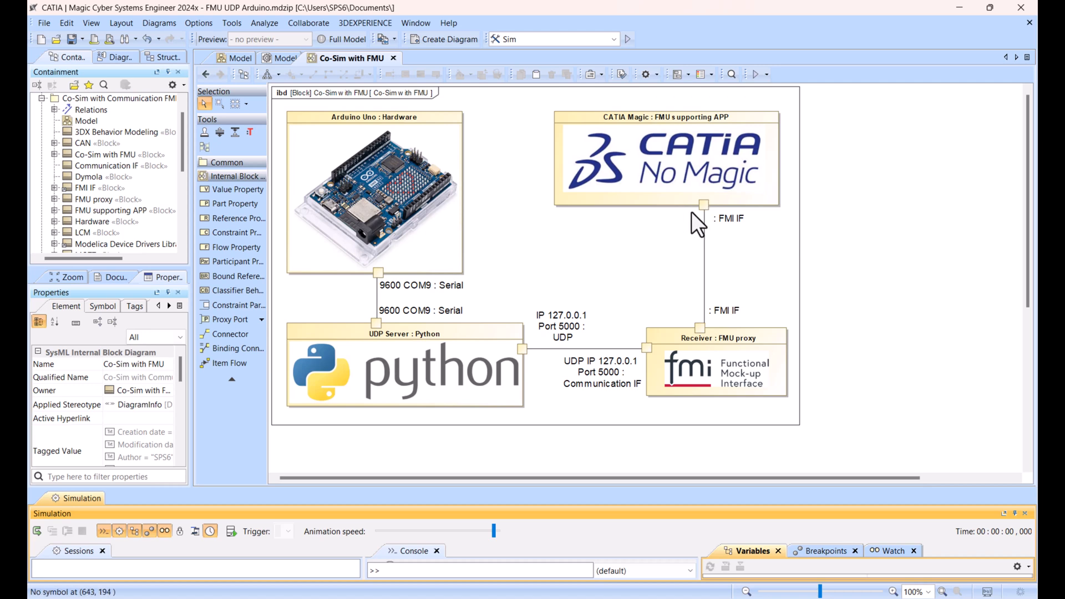
mouse_move(801, 397)
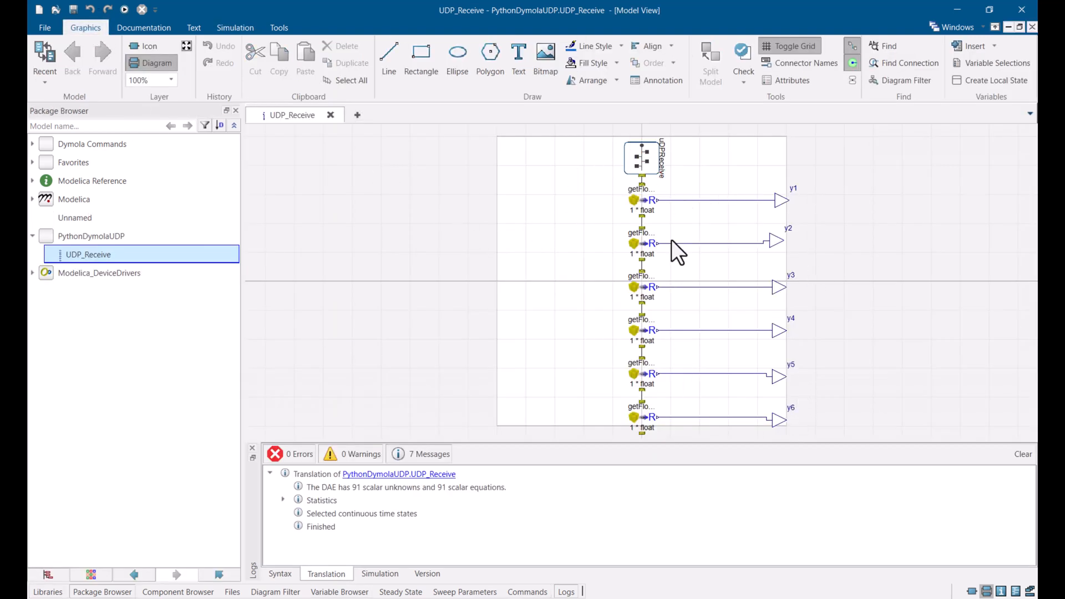
Step: Show the uDPReceive component's parameters: port 5000, 24-byte buffer, 0.1 s sample time
double_click(644, 158)
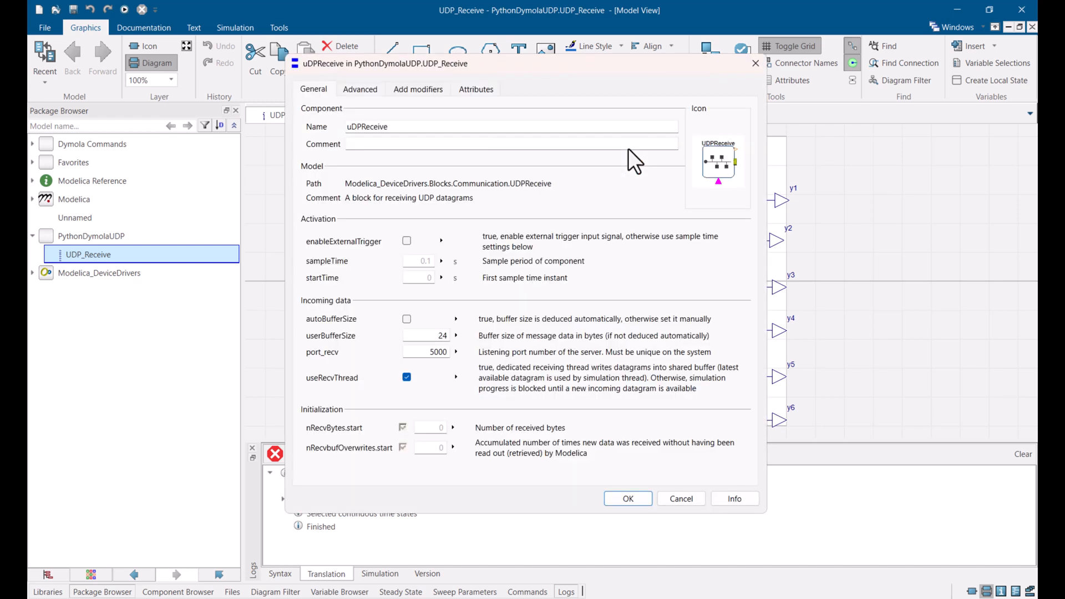
mouse_move(447, 373)
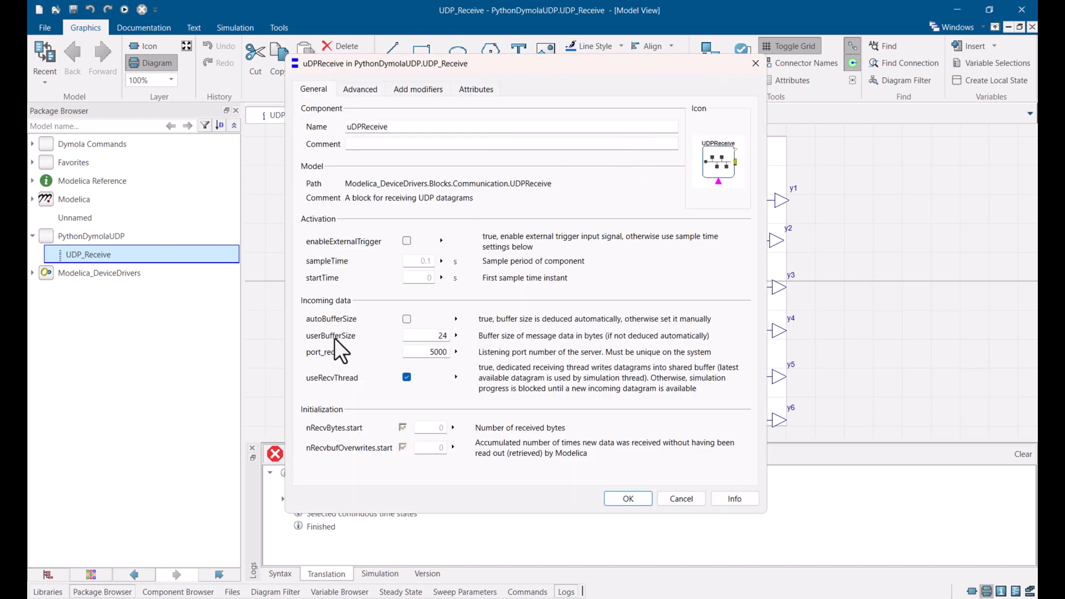
mouse_move(520, 370)
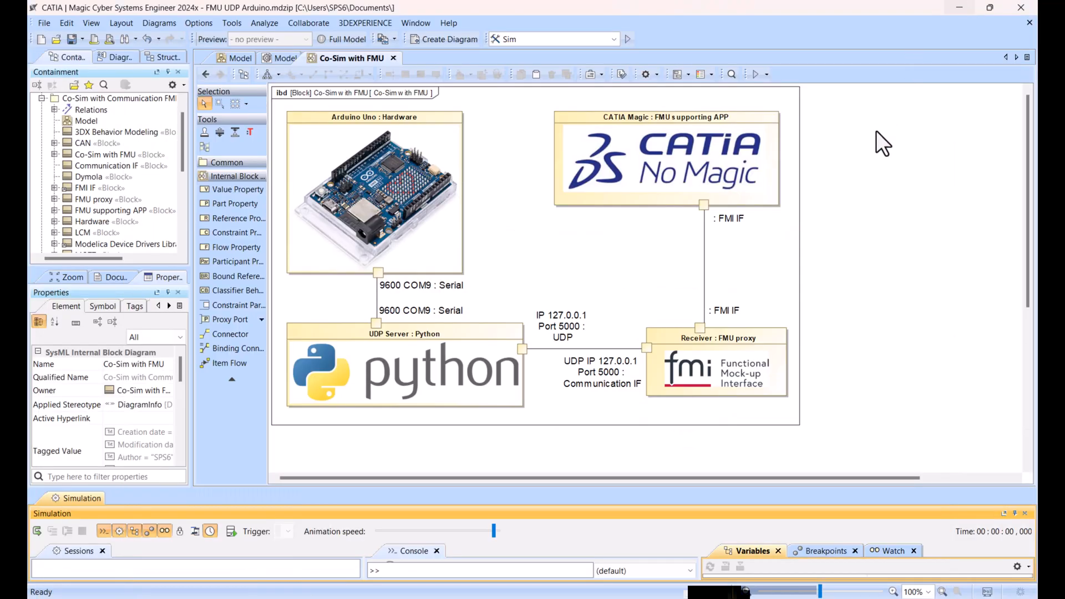
mouse_move(590, 367)
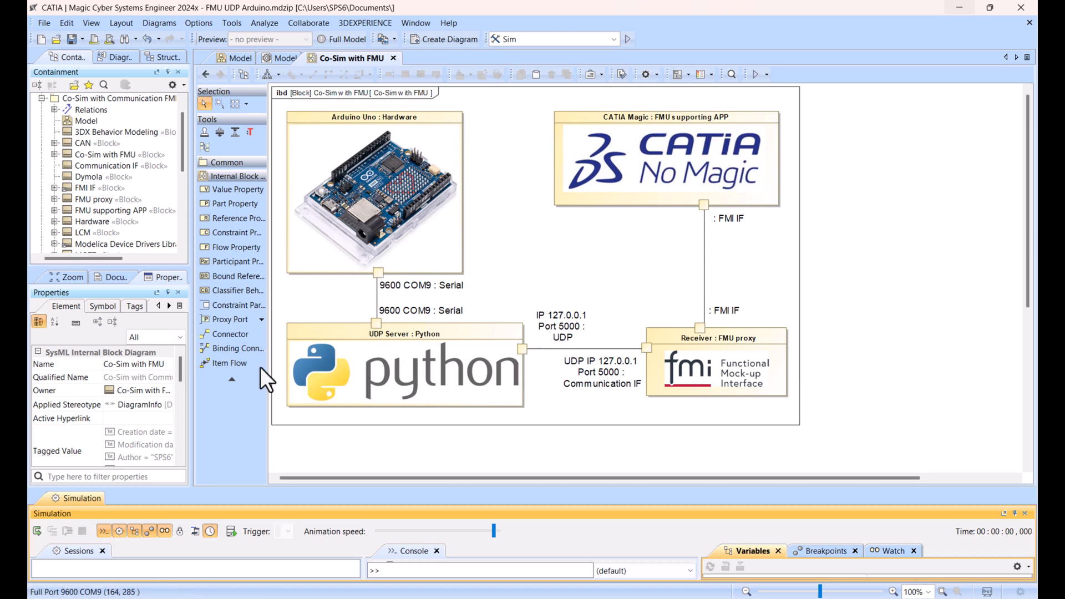
mouse_move(469, 400)
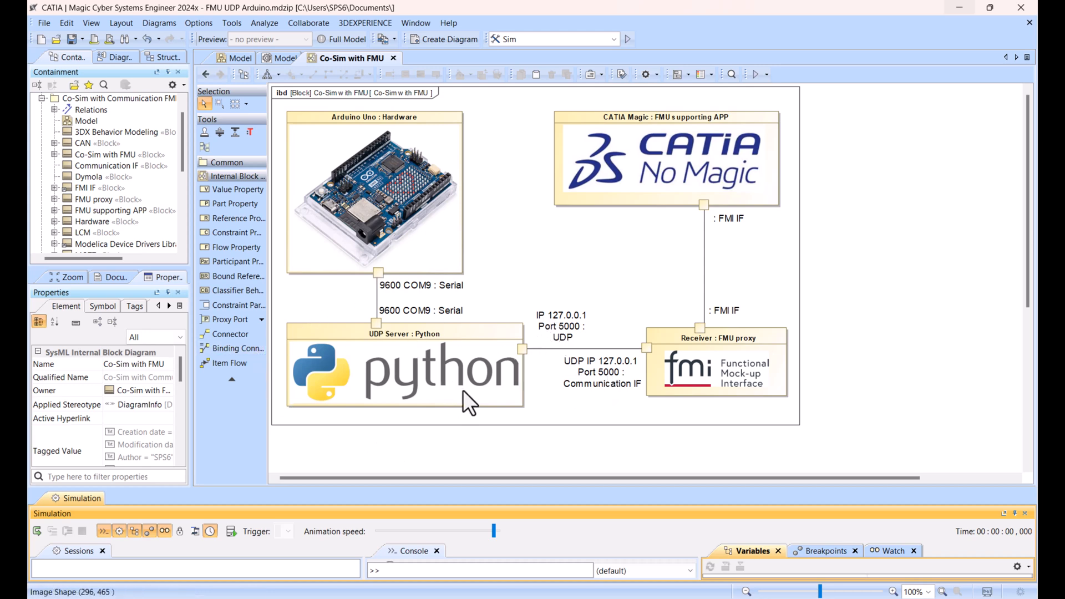
mouse_move(450, 273)
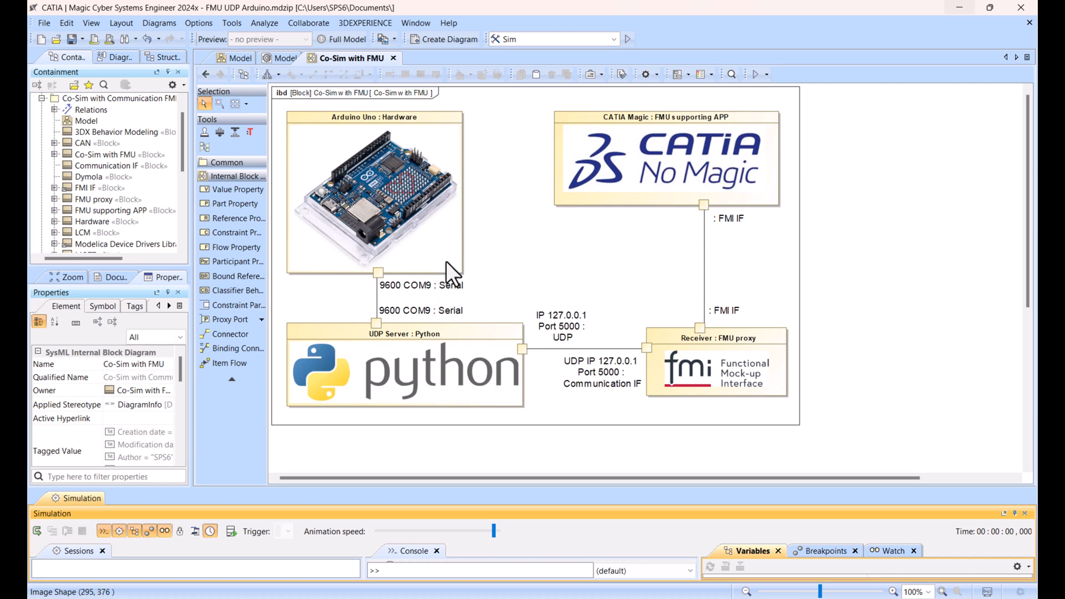
mouse_move(391, 258)
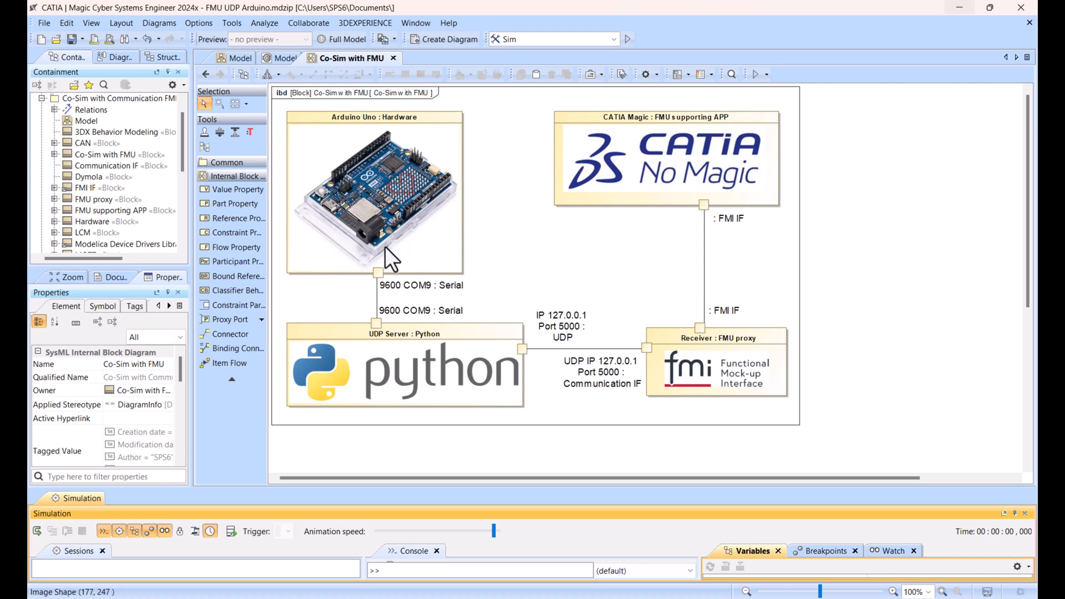
mouse_move(536, 349)
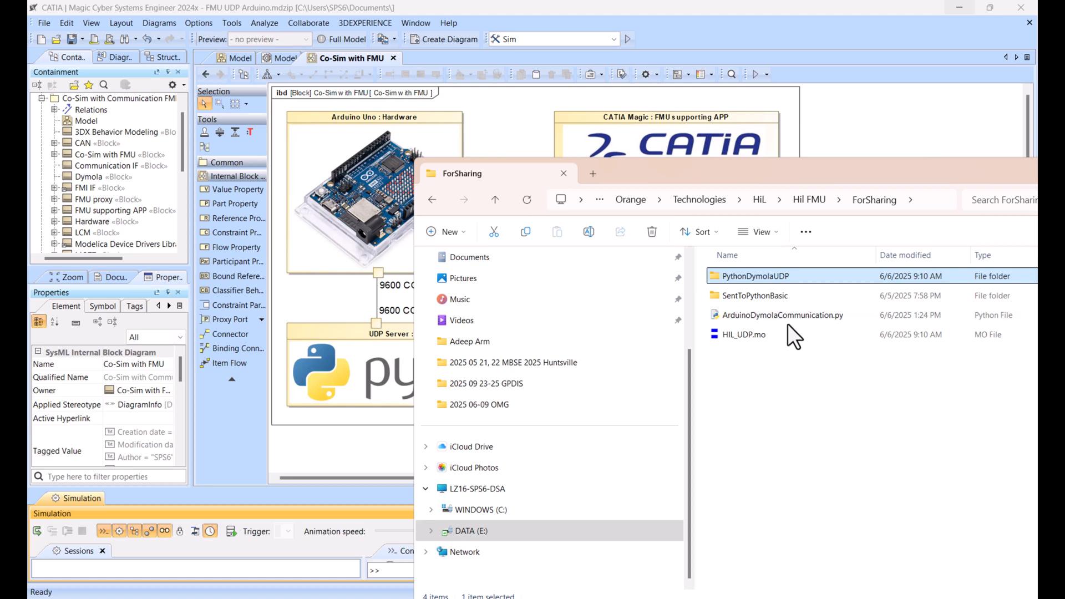
Step: Open ArduinoDymolaCommunication.py in Notepad++ via its right-click Edit with Notepad++ option
right_click(778, 315)
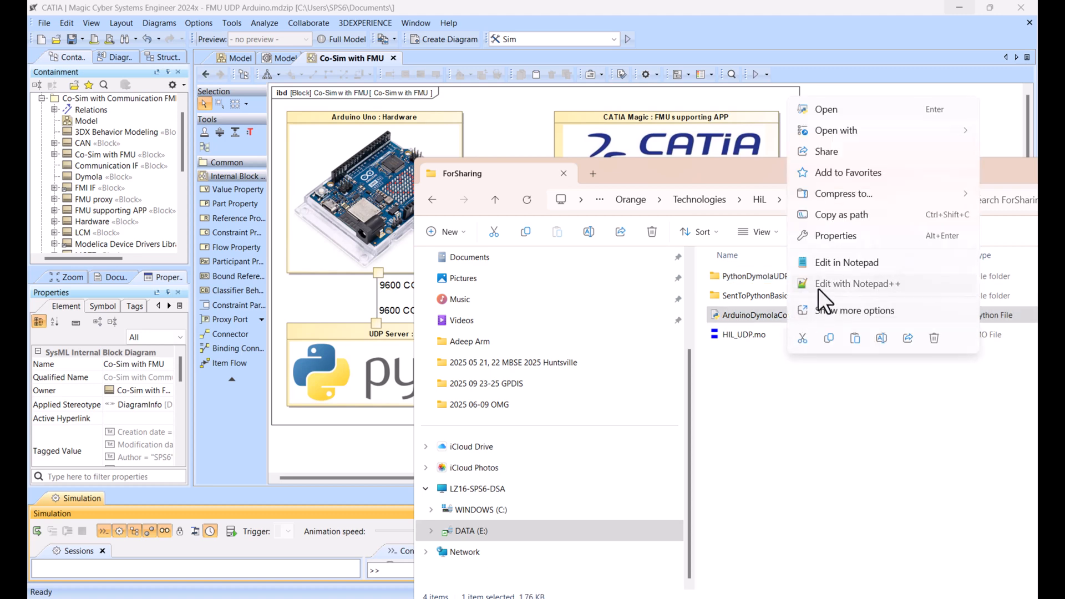
click(823, 299)
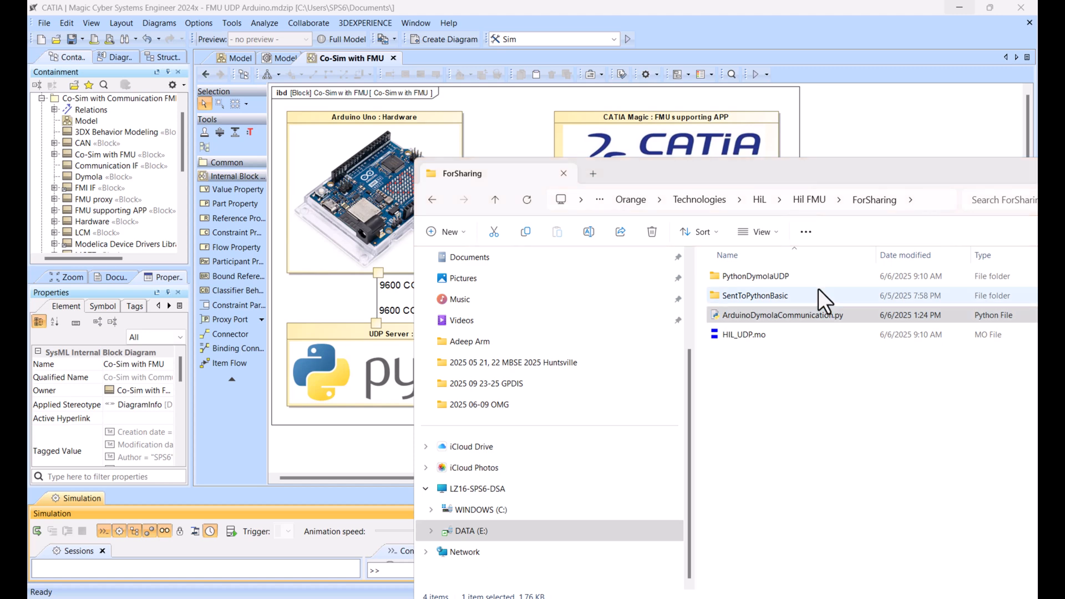
double_click(782, 315)
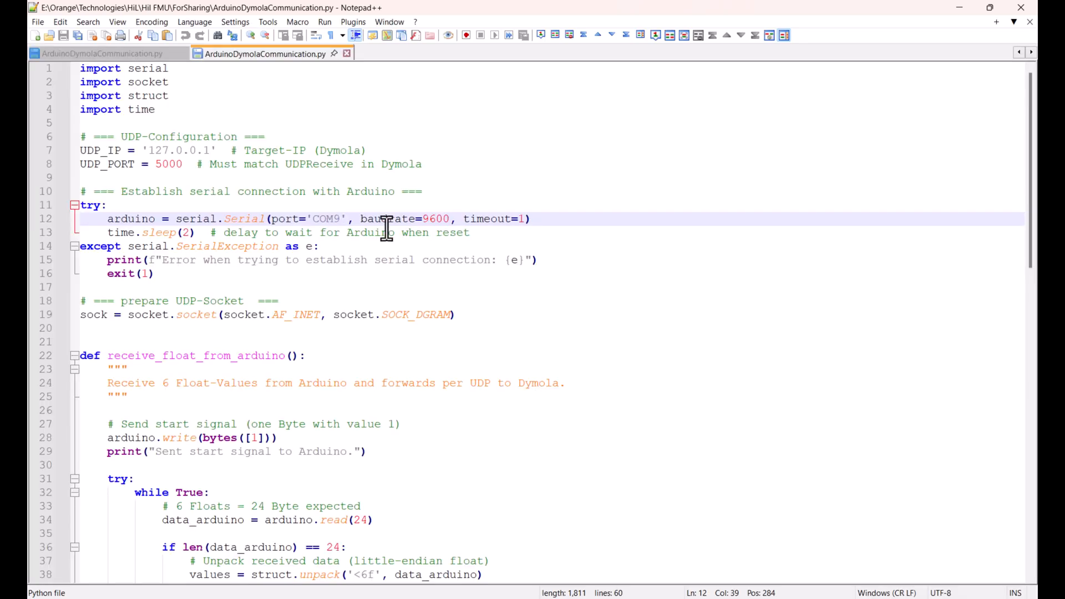
Step: Scroll through the script's COM9, baud rate, IP, port and 24-byte UDP forwarding loop
scroll(down, 3)
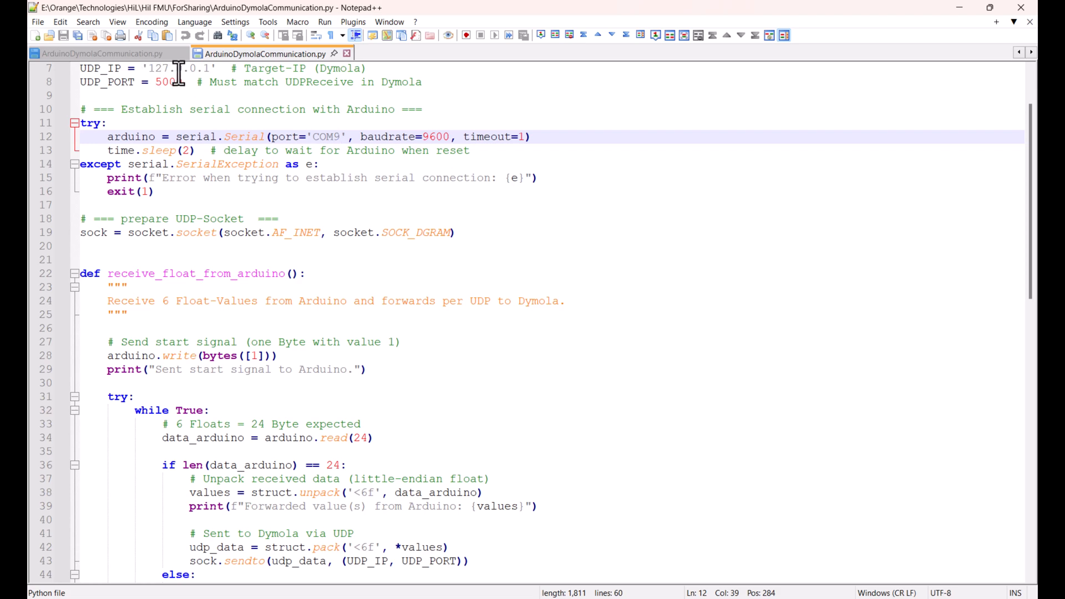
mouse_move(179, 82)
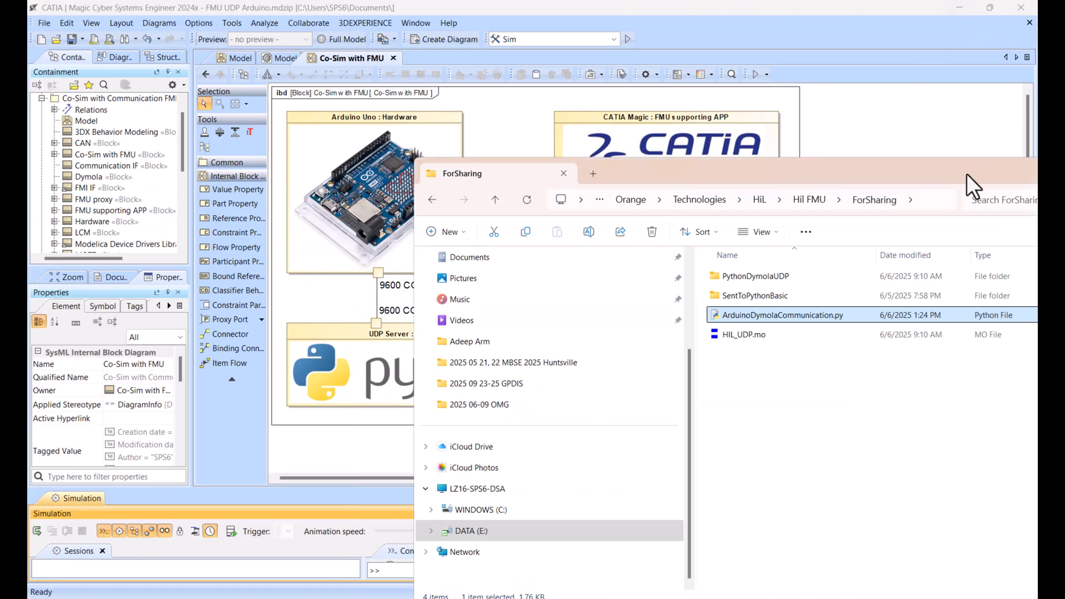
Step: Bring the Co-Sim with FMU internal block diagram to the front
click(563, 173)
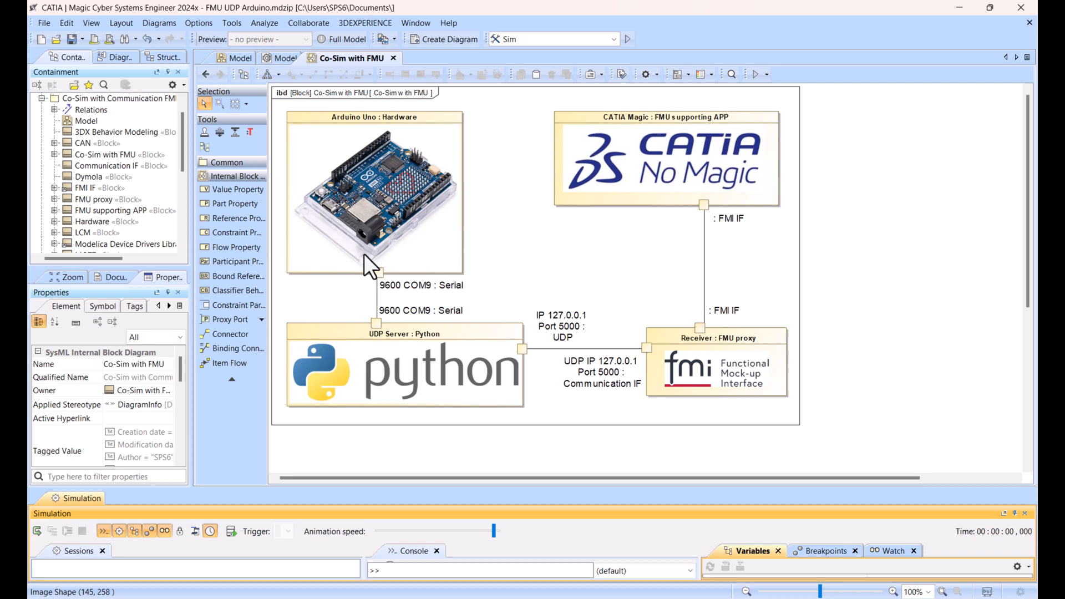
mouse_move(430, 382)
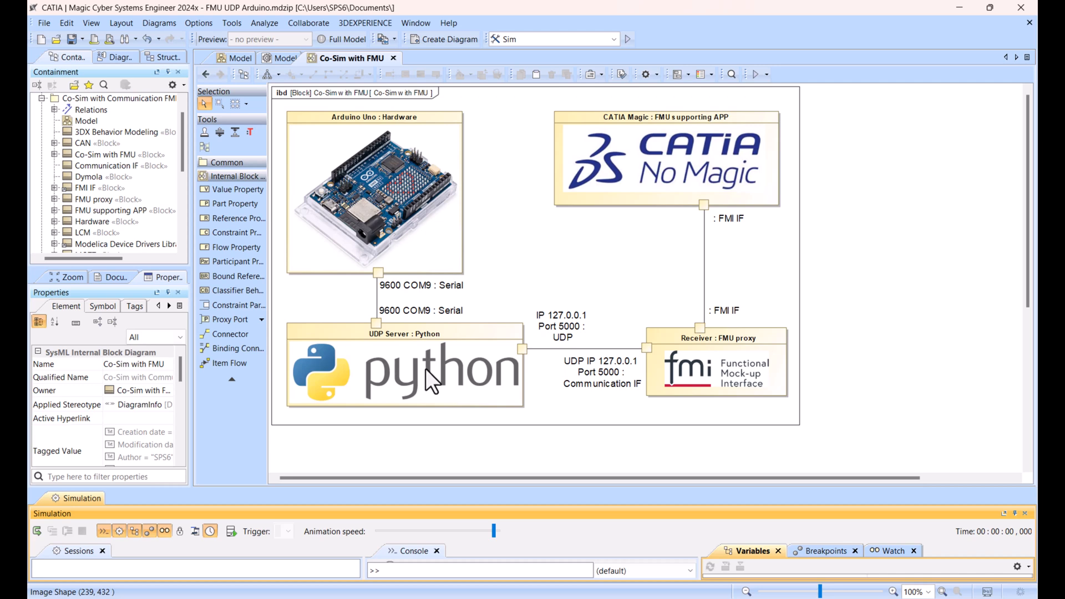
mouse_move(645, 358)
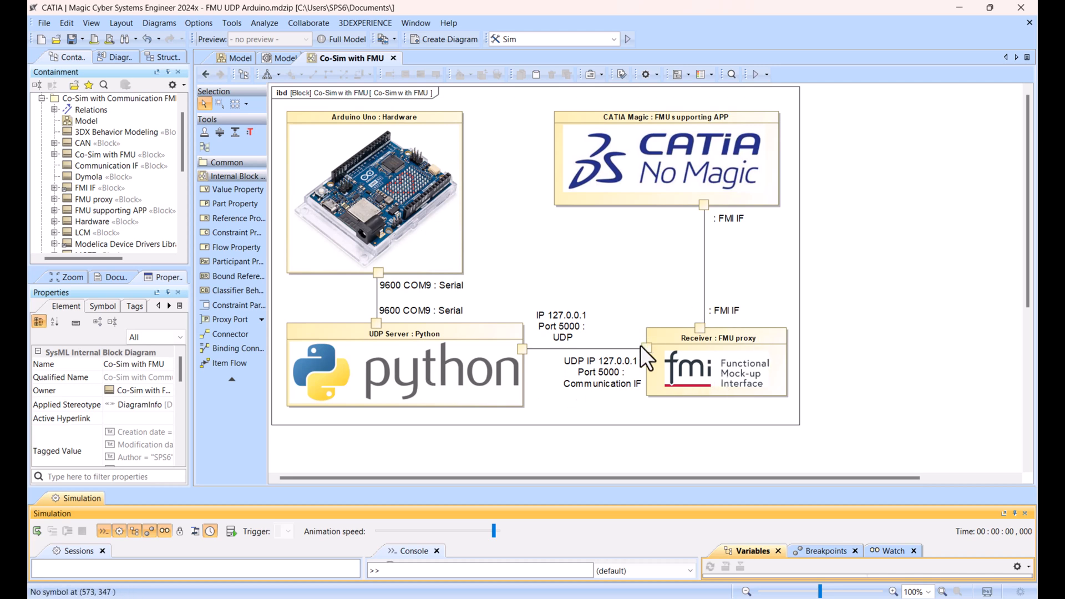
mouse_move(785, 421)
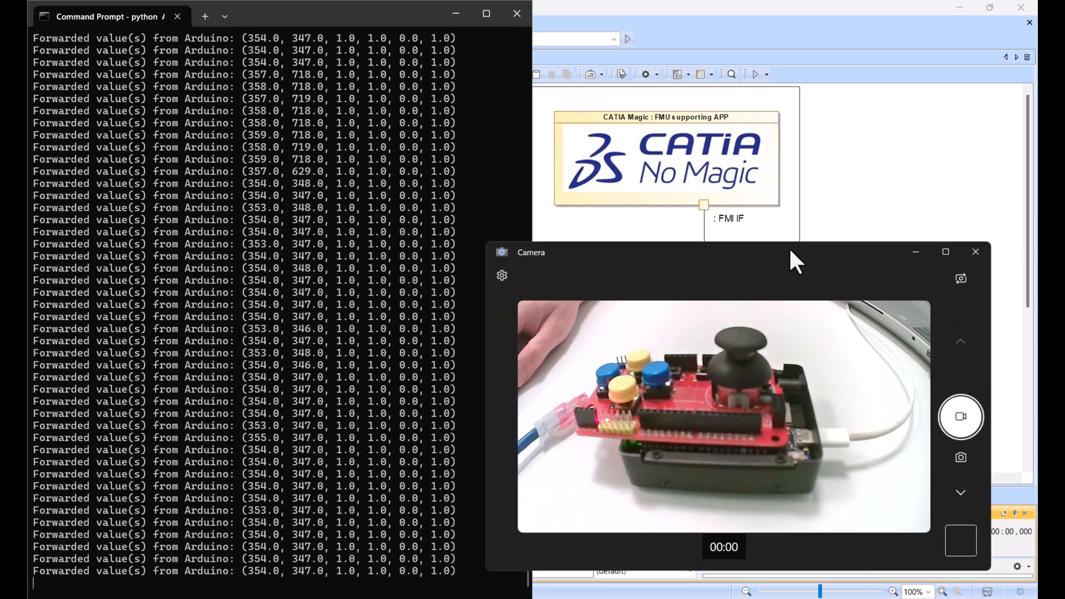
Step: Run 'python ArduinoDymolaCommunication.py' to stream joystick values over UDP
drag(724, 252, 801, 243)
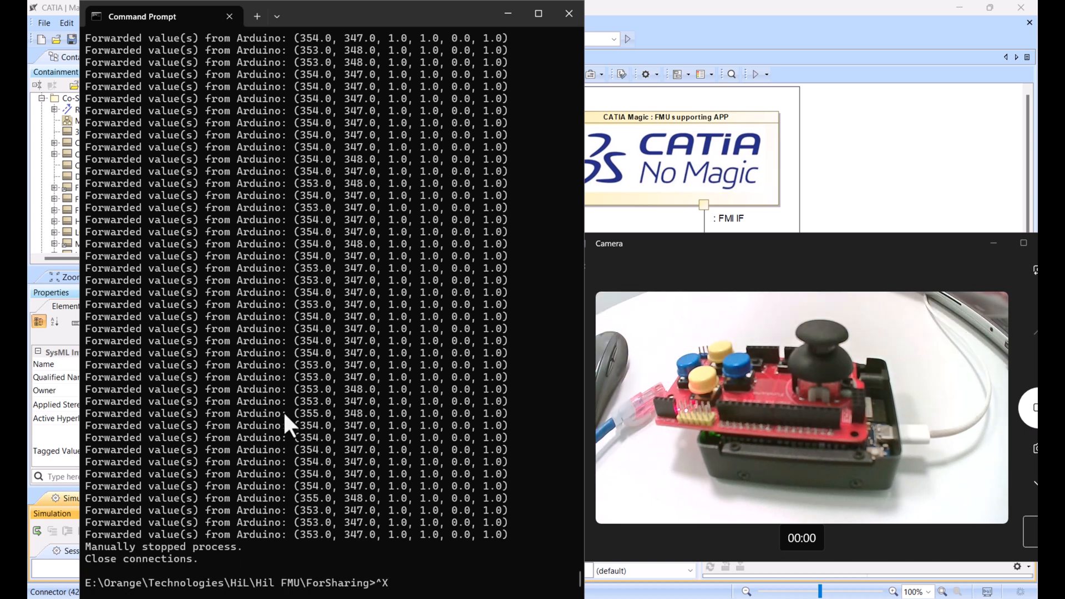
text(python ArduinoDymolaCommunication.py)
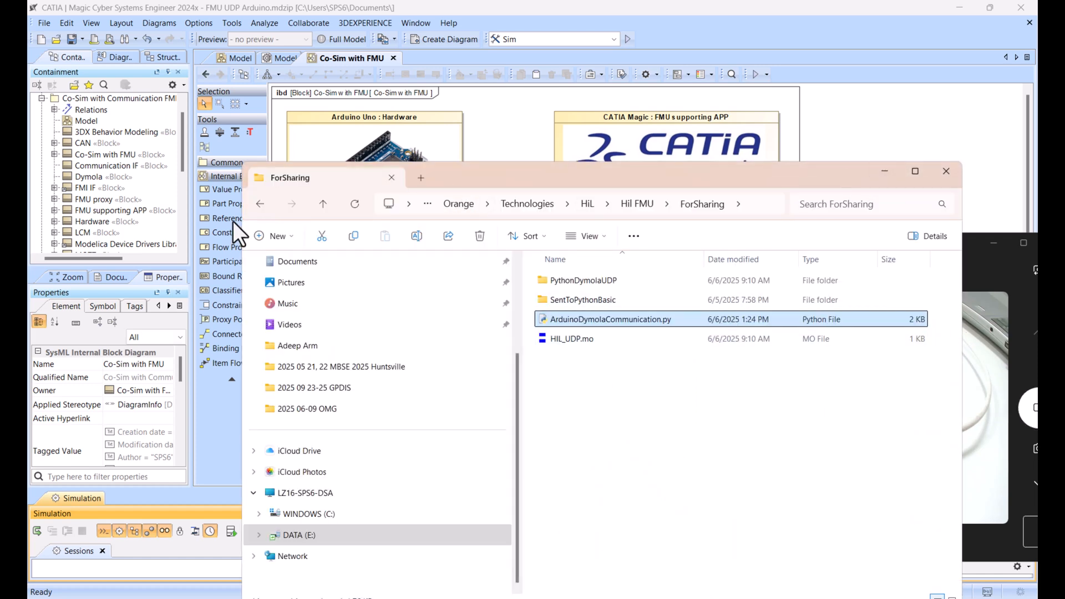
Step: Close the ForSharing folder and switch to the Model diagram tab
click(260, 204)
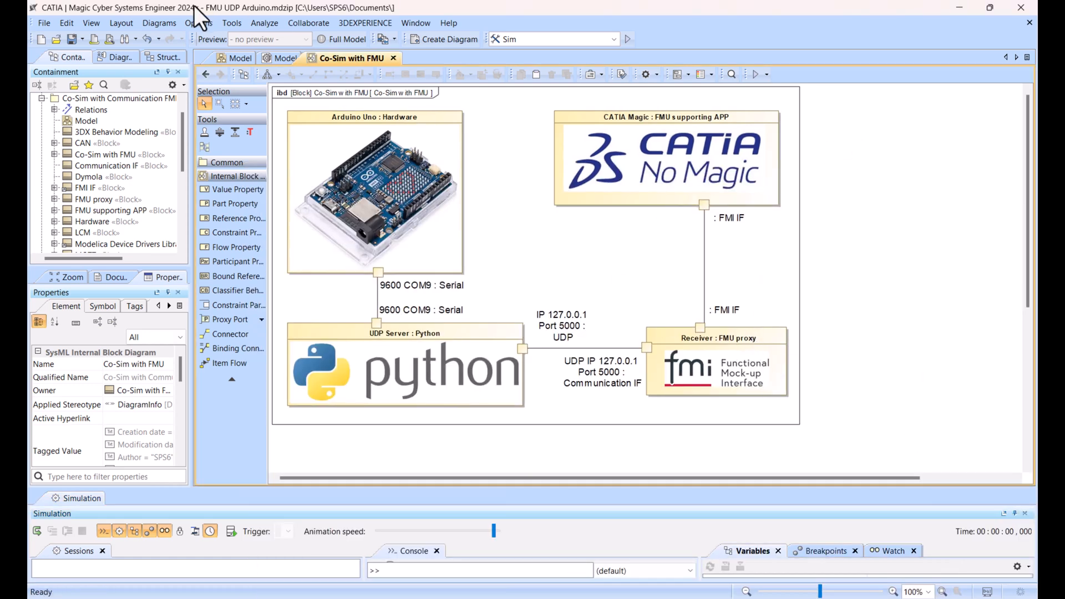
click(242, 57)
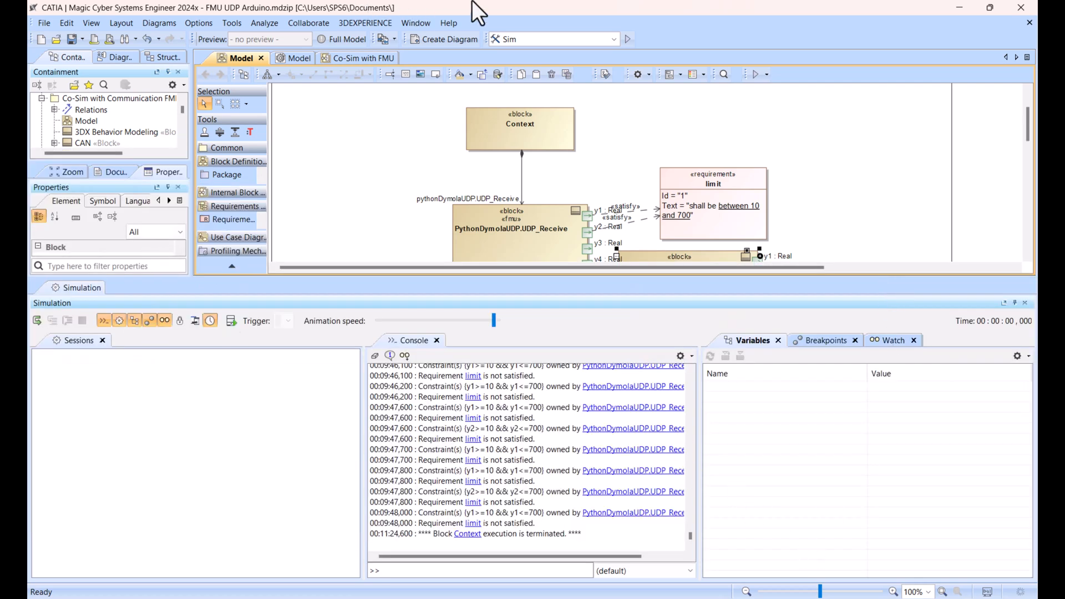
mouse_move(625, 55)
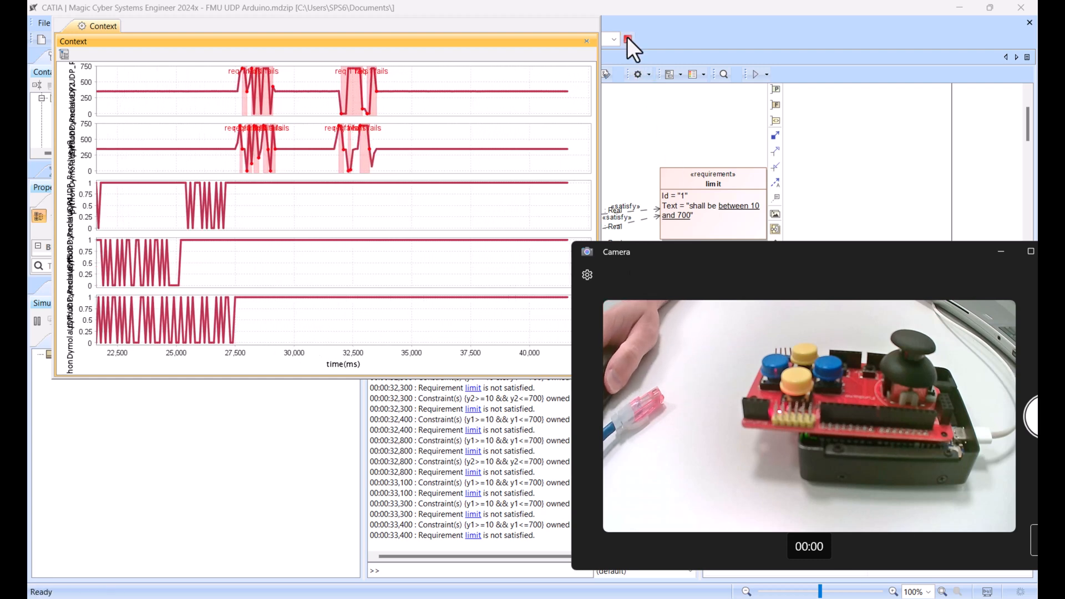
Step: Terminate the running Context co-simulation after charting the y-values
click(627, 39)
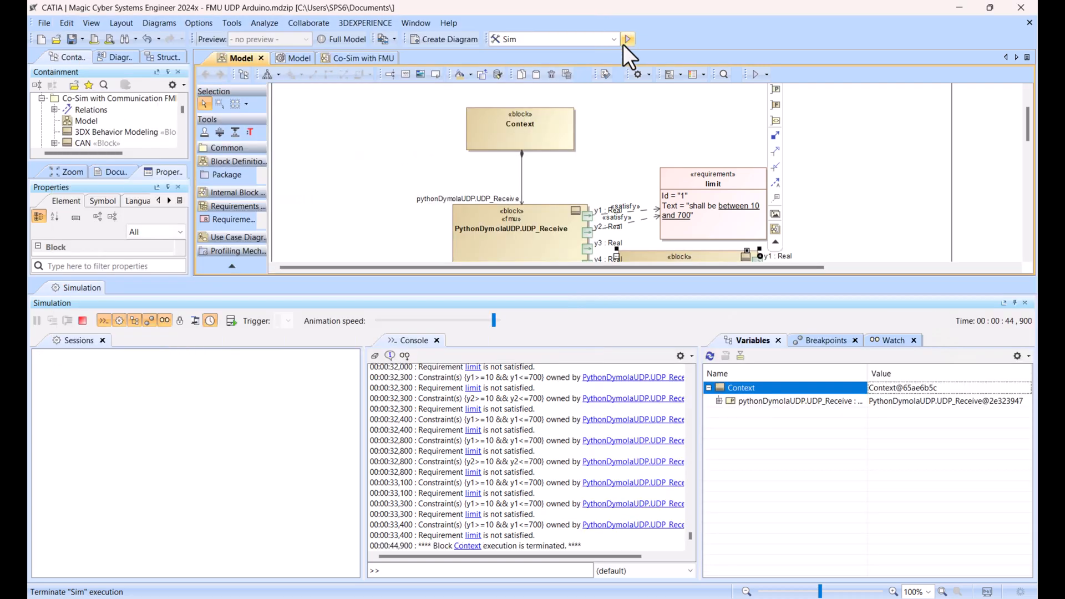
Step: Switch to the Robotic Arm HiL project from the open-projects dropdown
click(394, 38)
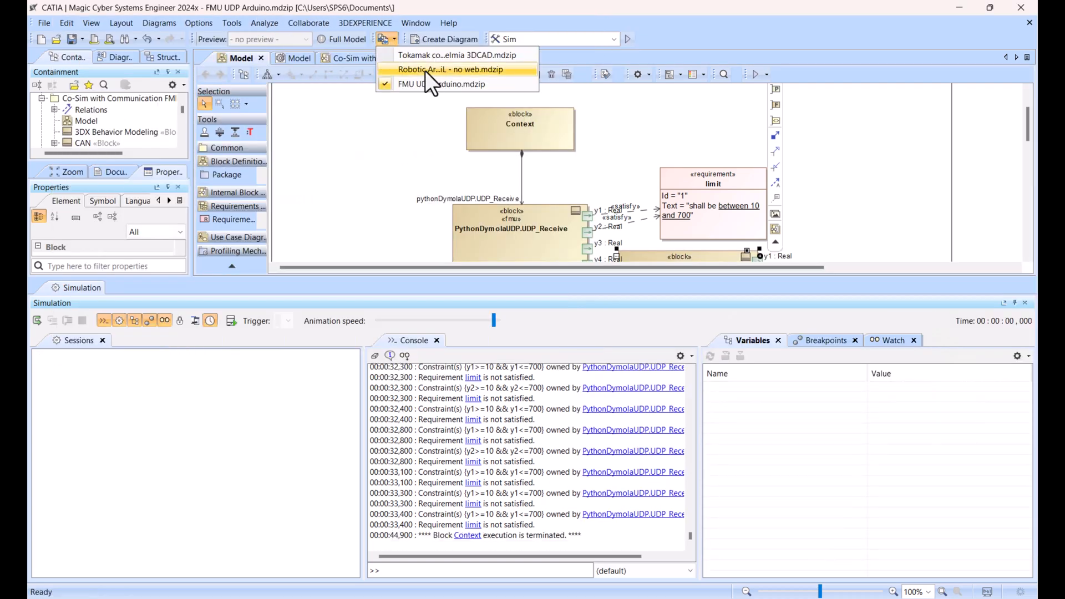
click(455, 55)
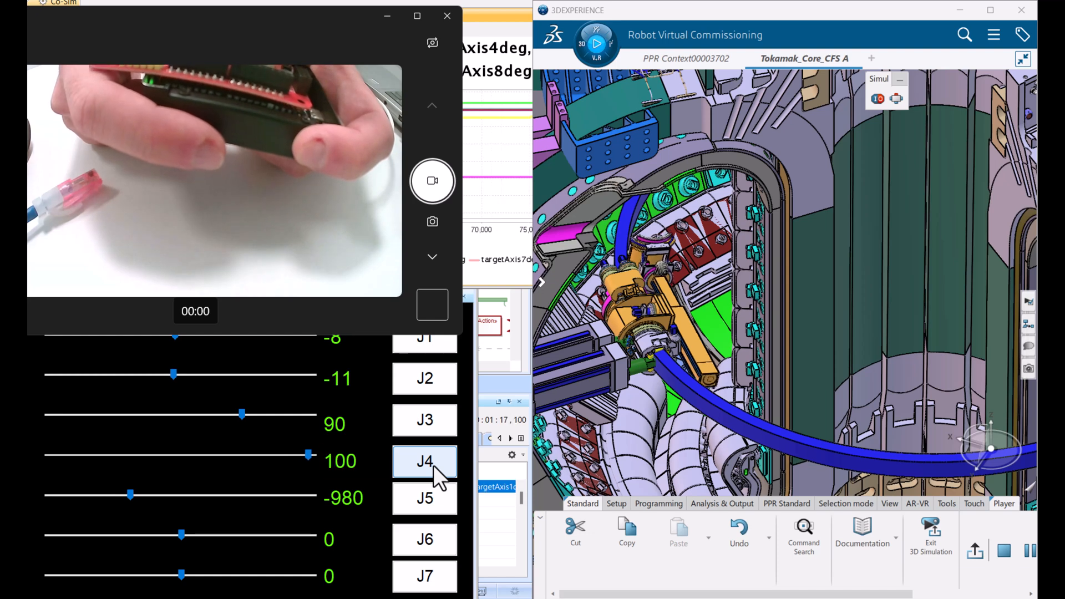
Step: Drag the joint sliders to move the Tokamak arm until J3 reaches 192°, exceeding ±180°
drag(309, 455, 221, 455)
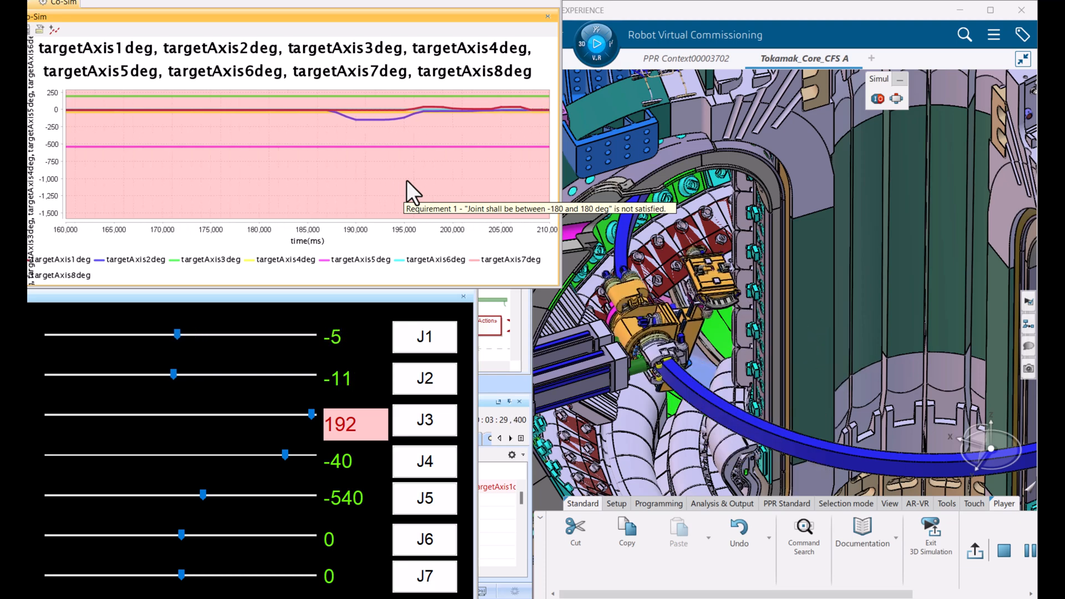
drag(177, 333, 215, 333)
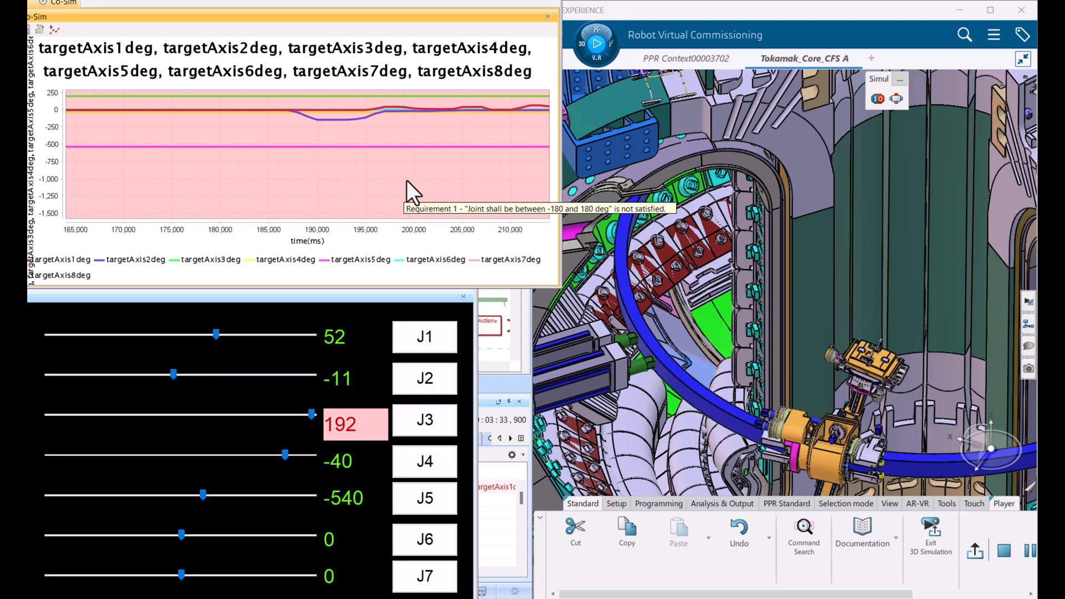
drag(215, 334, 176, 334)
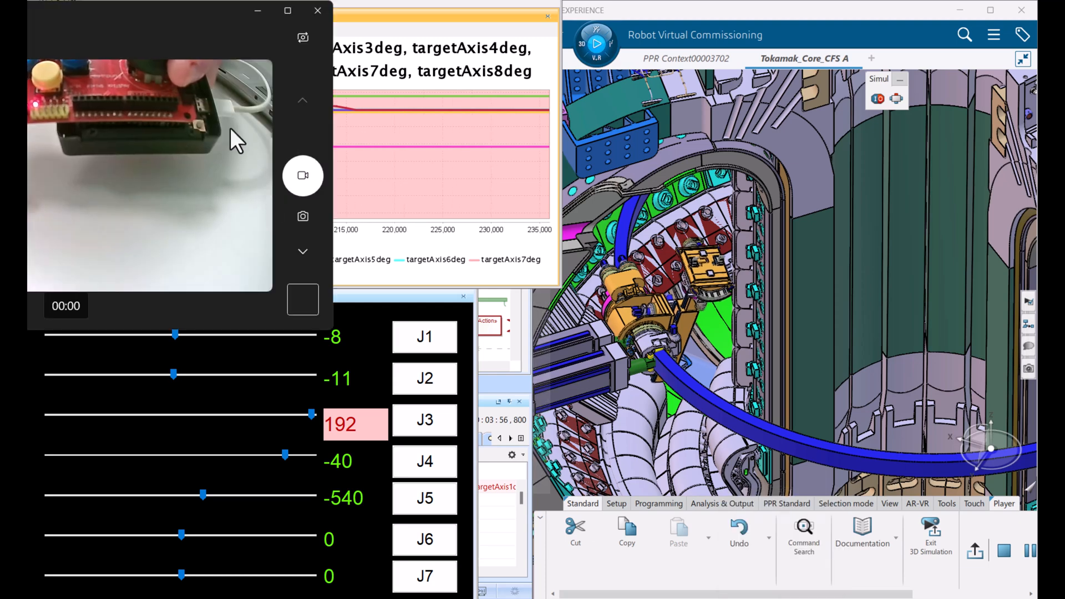
drag(149, 10, 308, 160)
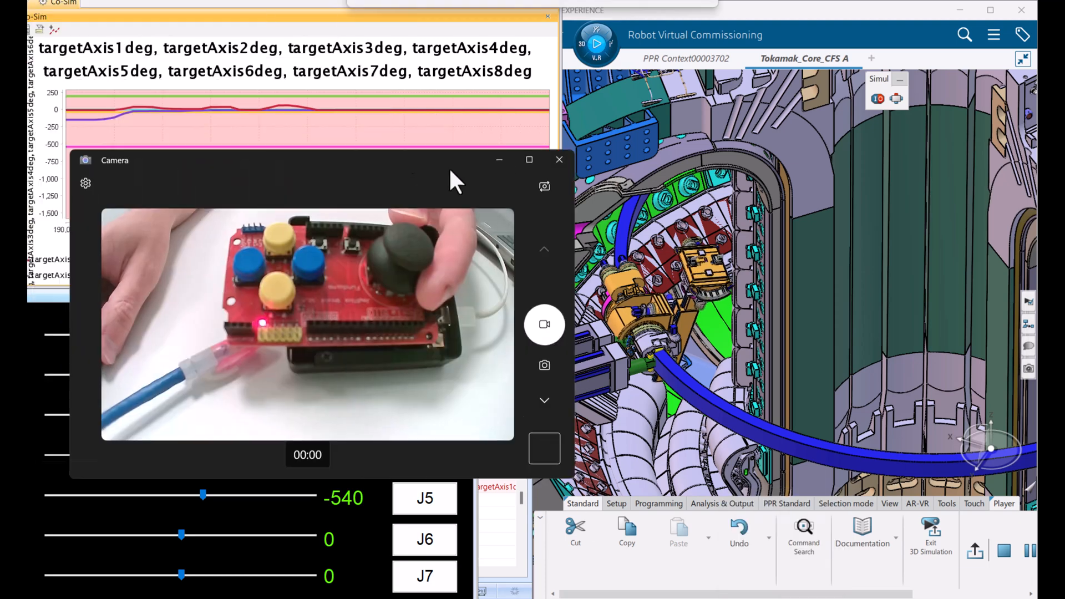